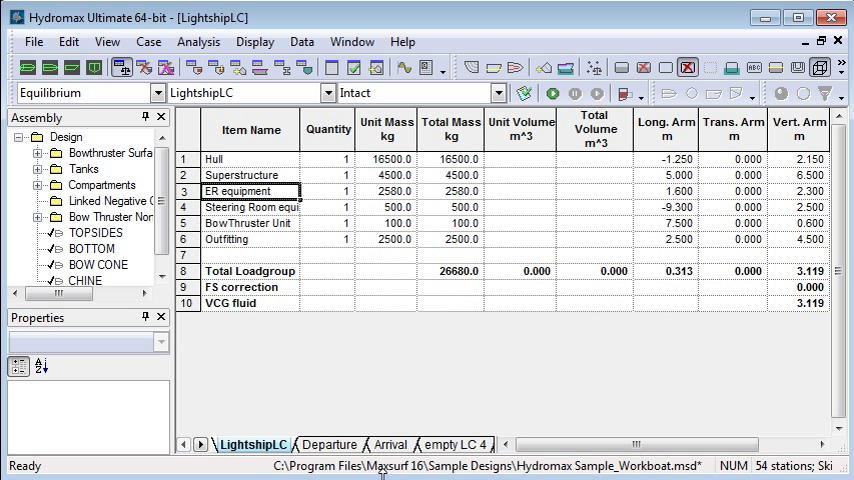
mouse_move(368, 392)
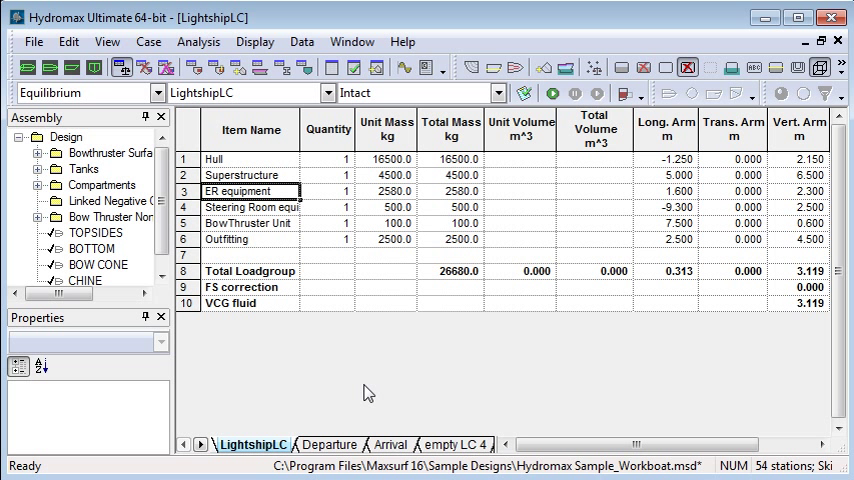
mouse_move(124, 68)
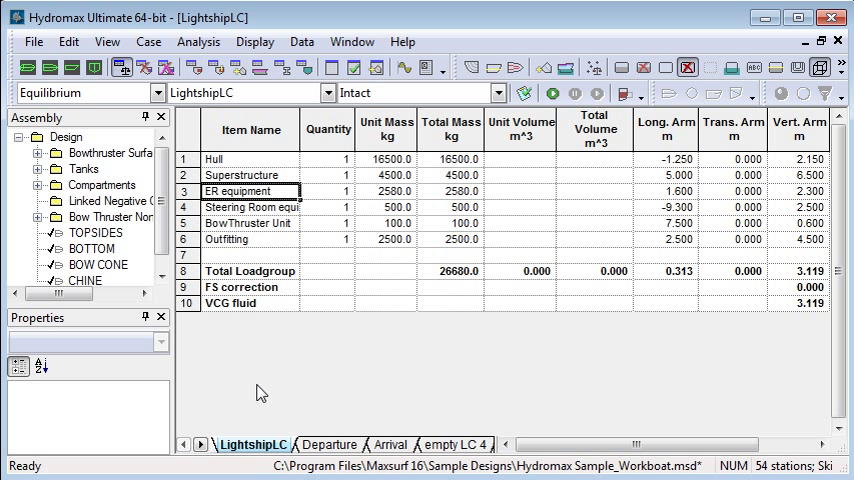
- Review the current load case's properties and the ER equipment unit mass
left_click(148, 40)
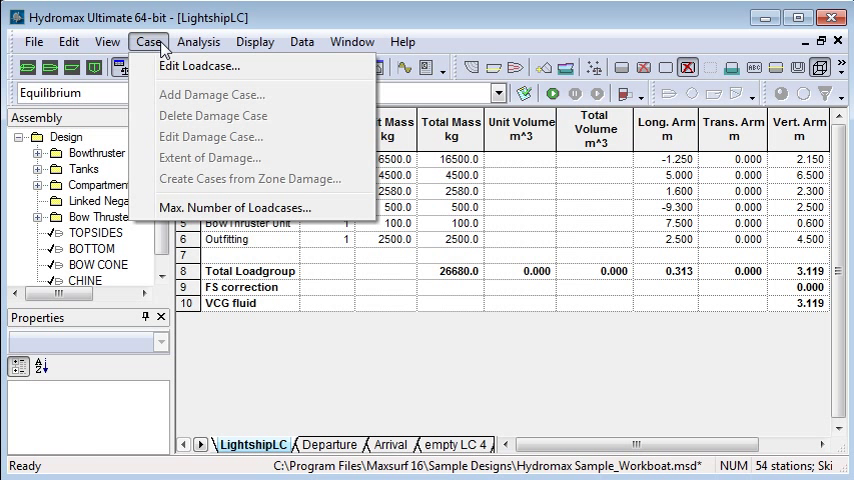
left_click(200, 66)
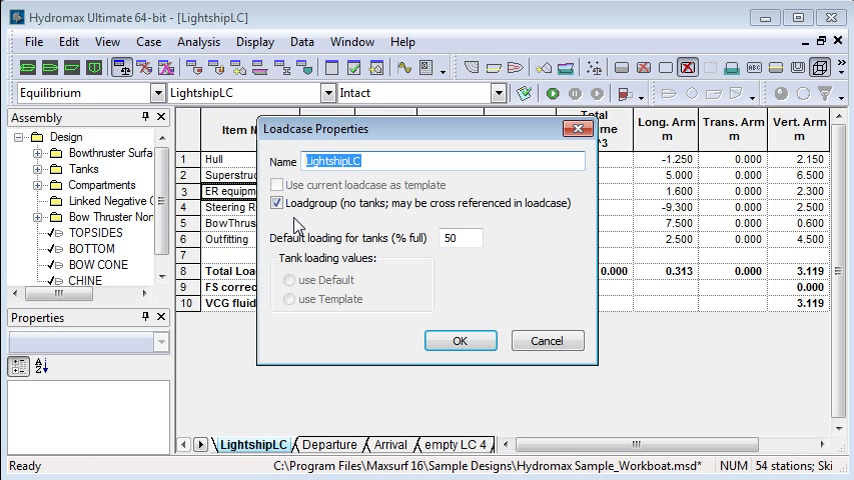
mouse_move(332, 218)
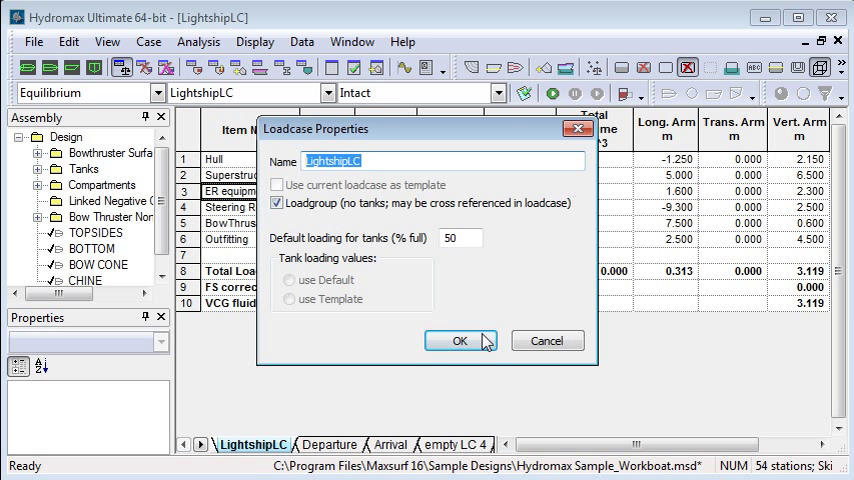
left_click(460, 340)
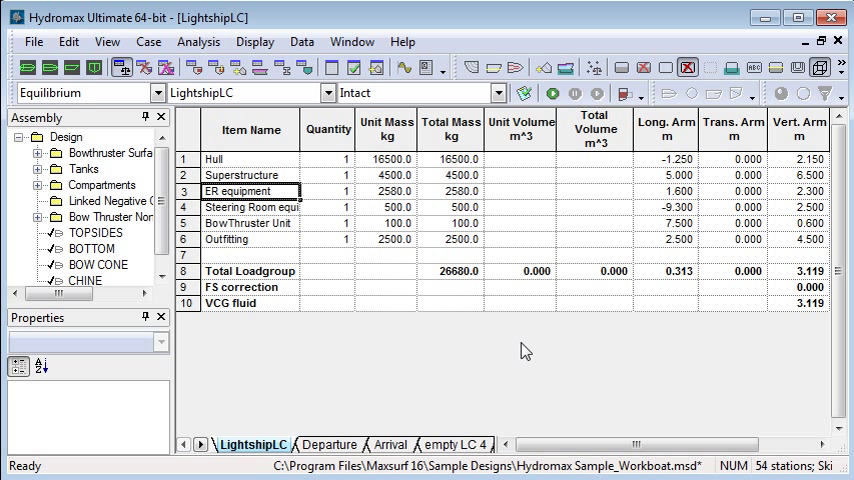
mouse_move(400, 238)
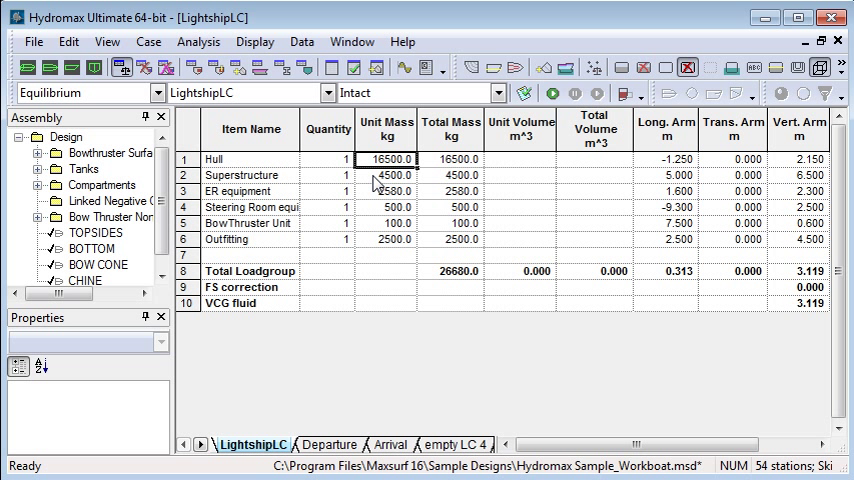
left_click(388, 192)
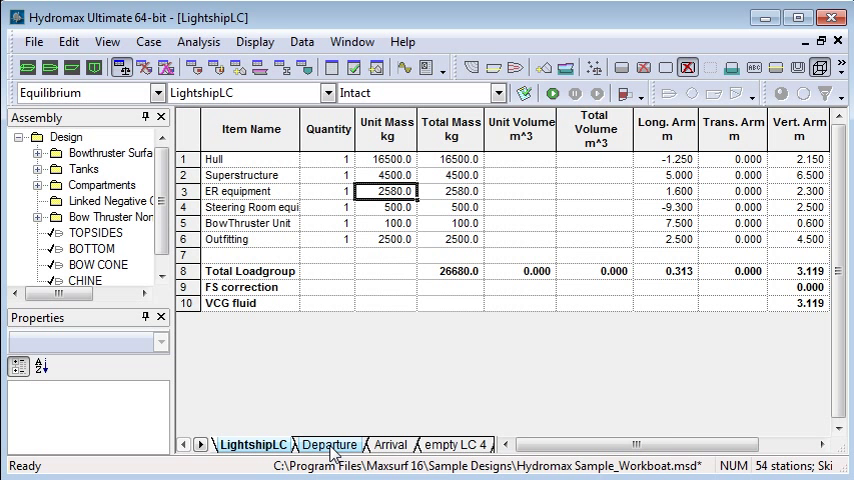
- Switch to the Departure load case and inspect the LightshipLC and Anchor Equipment masses
left_click(328, 444)
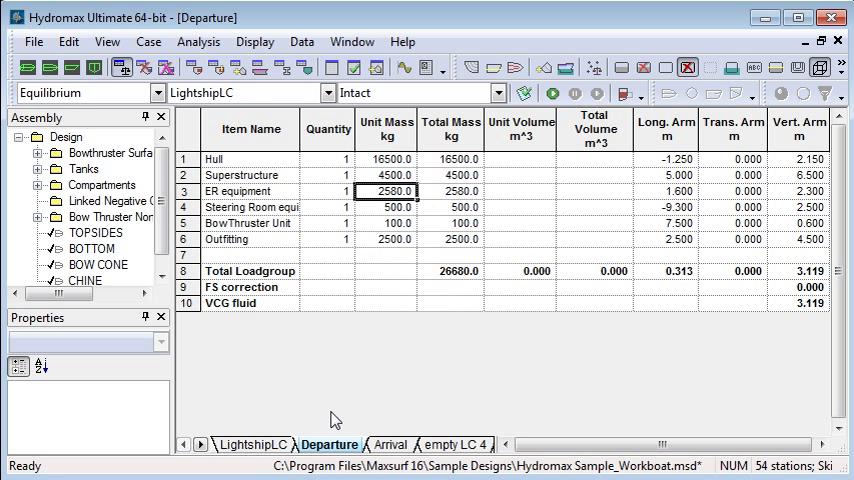
left_click(240, 92)
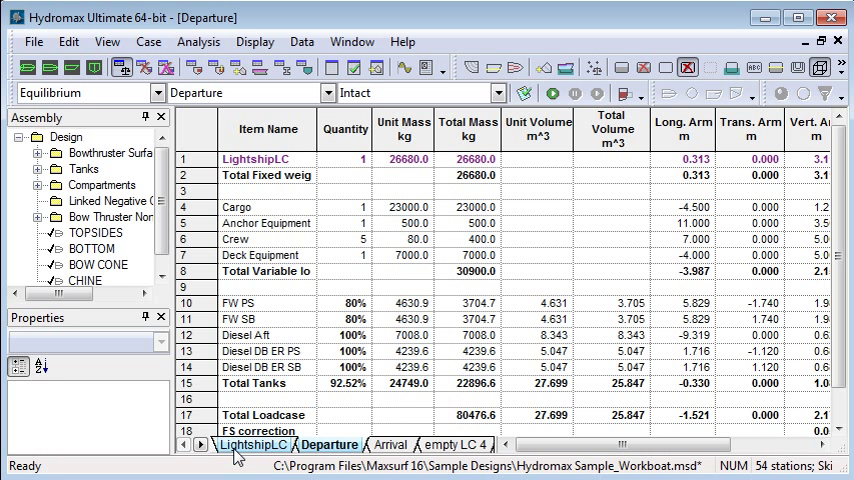
mouse_move(232, 456)
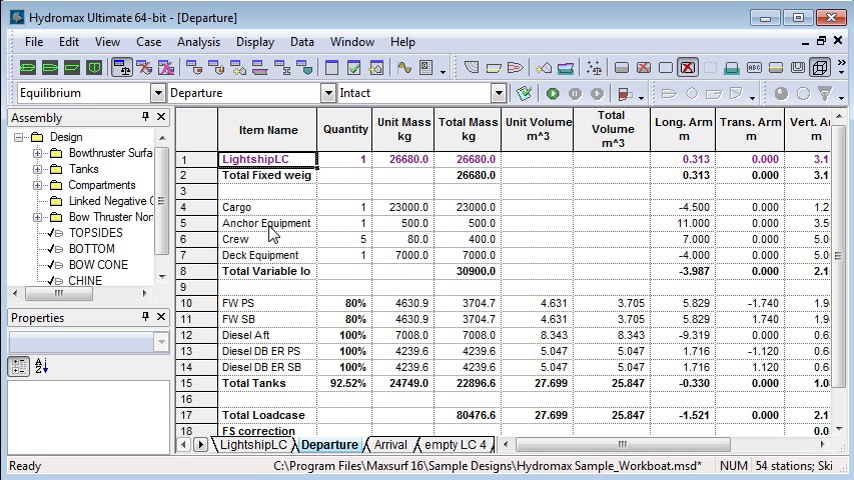
mouse_move(318, 220)
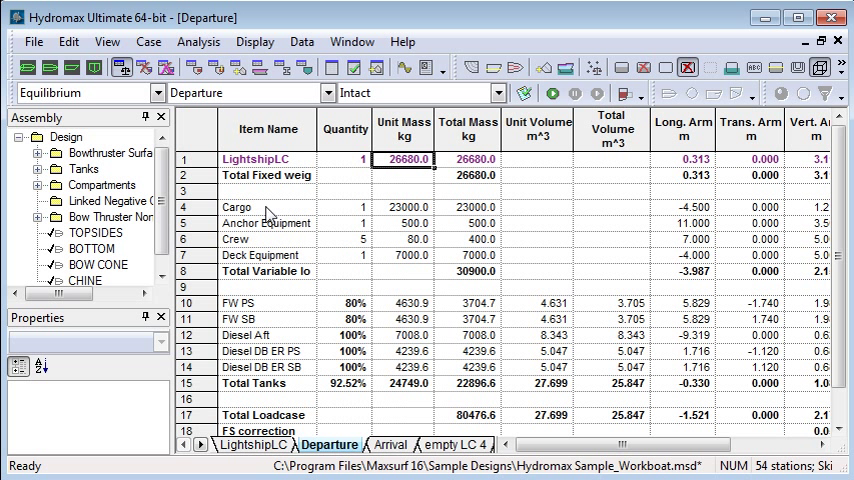
left_click(404, 224)
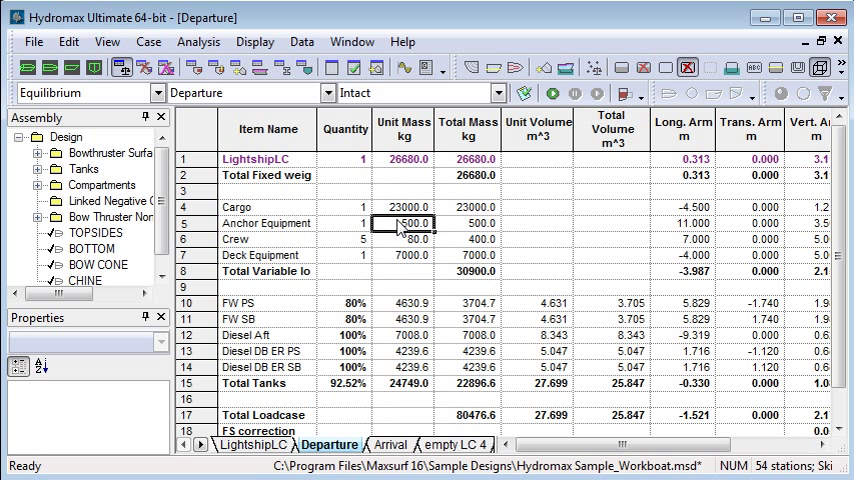
left_click(268, 272)
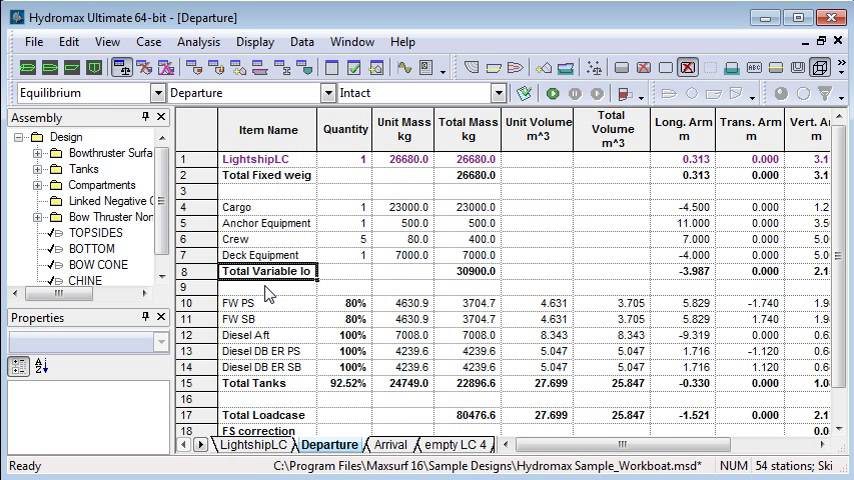
mouse_move(268, 296)
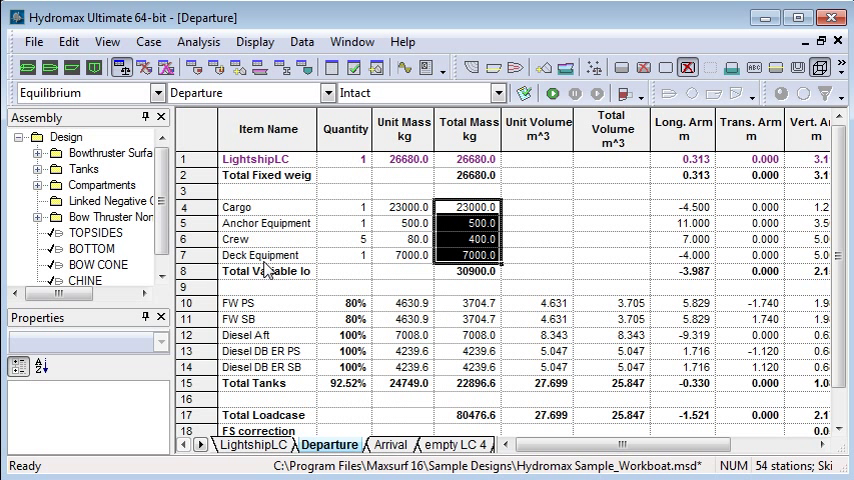
left_click(180, 190)
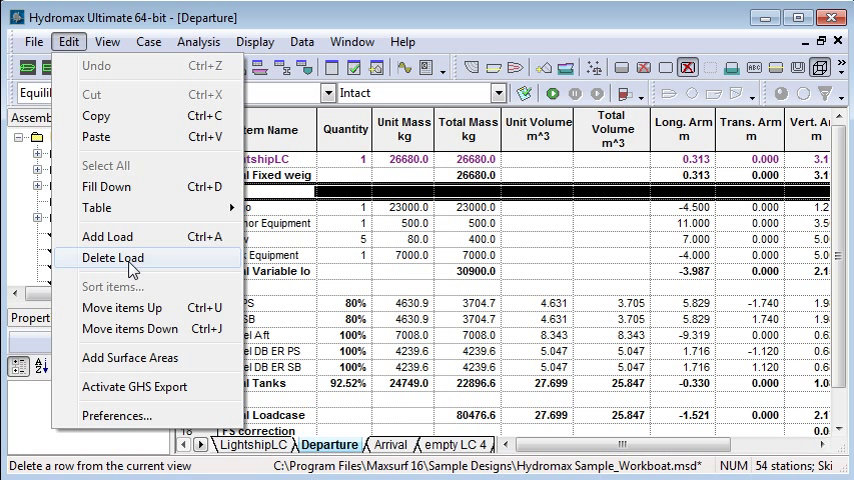
mouse_move(128, 328)
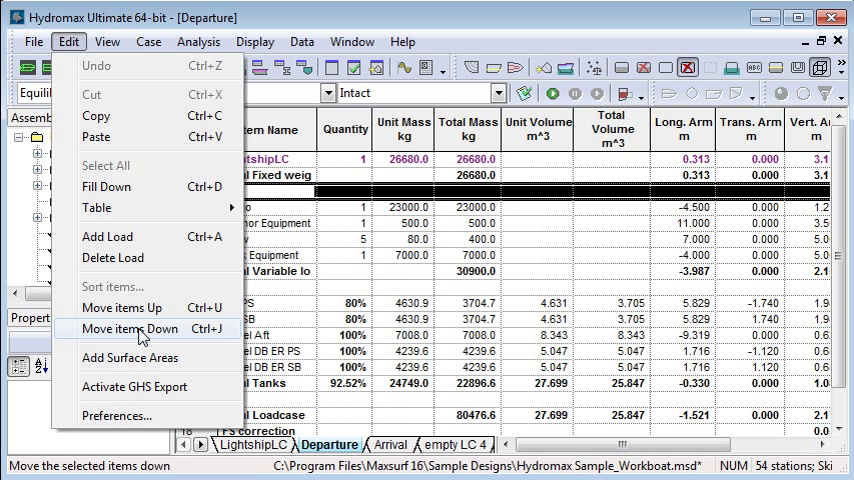
mouse_move(130, 356)
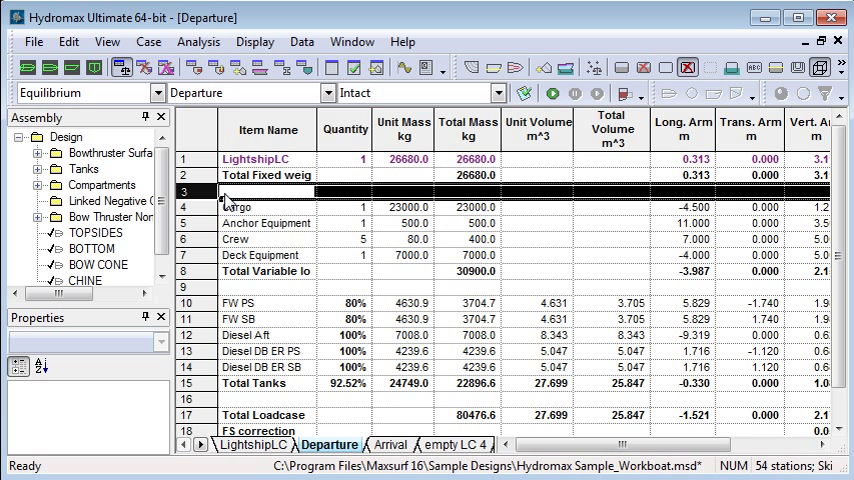
mouse_move(286, 348)
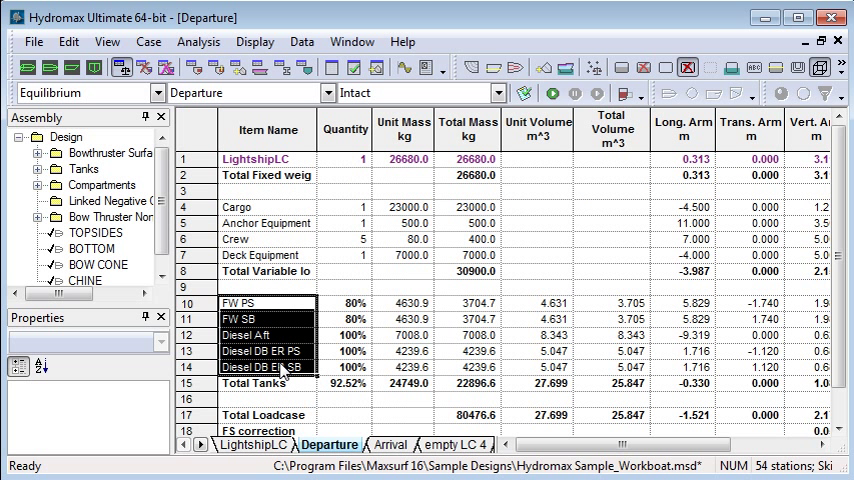
mouse_move(286, 350)
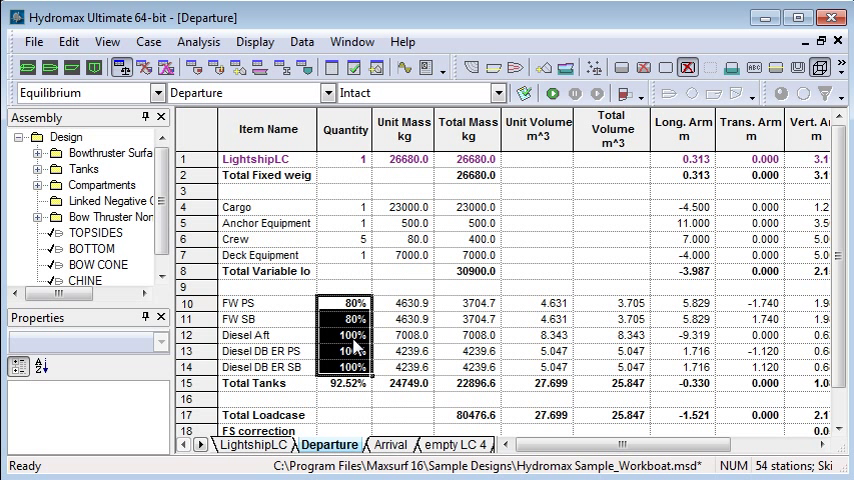
- Set the FW PS and FW SB tank fills to 70%, then move to the Arrival load case
left_click(344, 336)
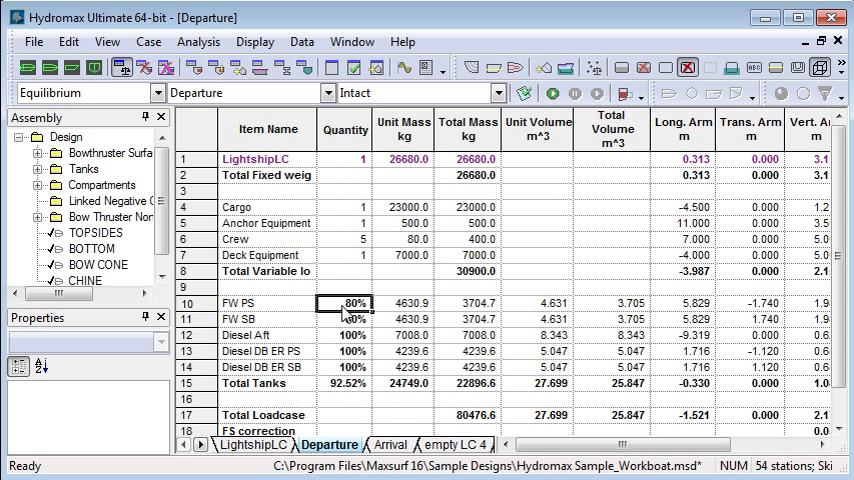
type("70")
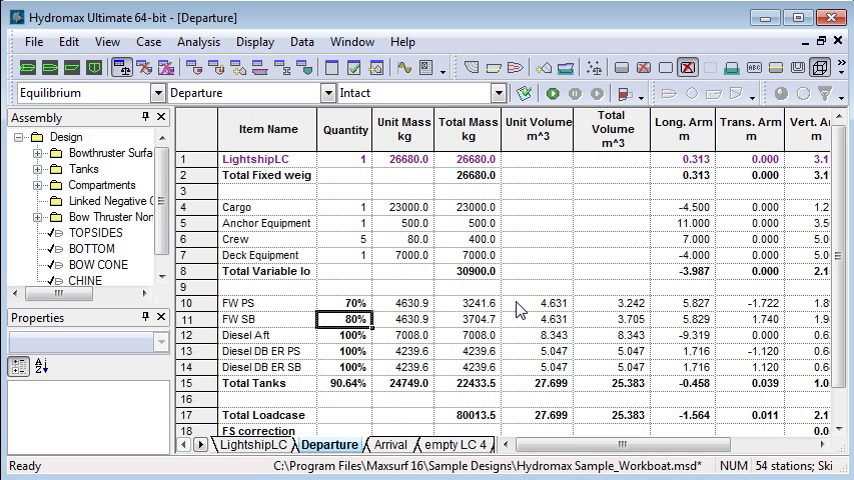
left_click(392, 444)
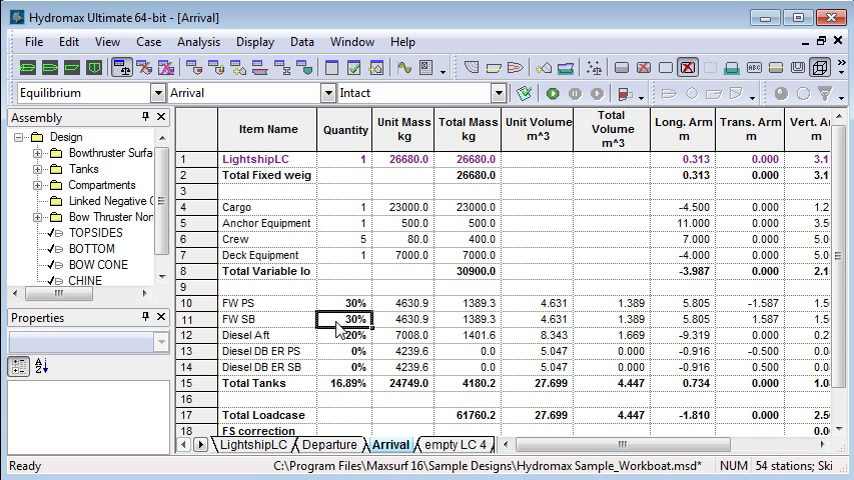
- Fill the Diesel Aft tank to 20% in the Arrival load case
left_click(348, 336)
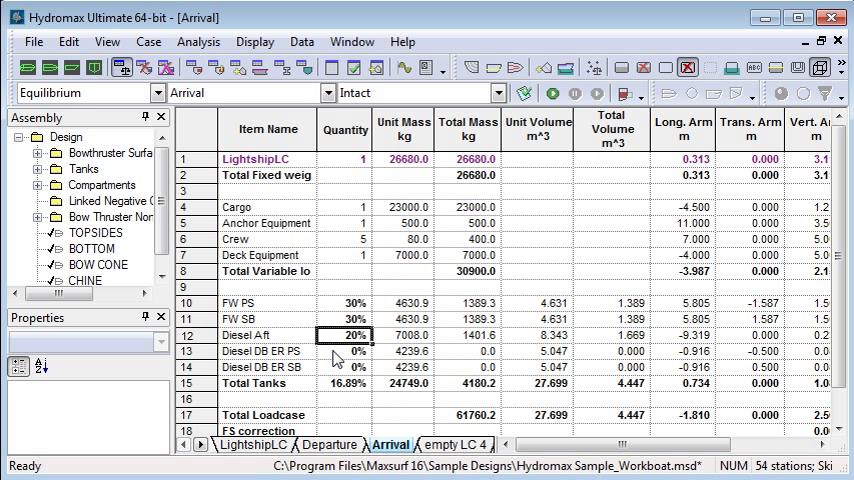
left_click(348, 368)
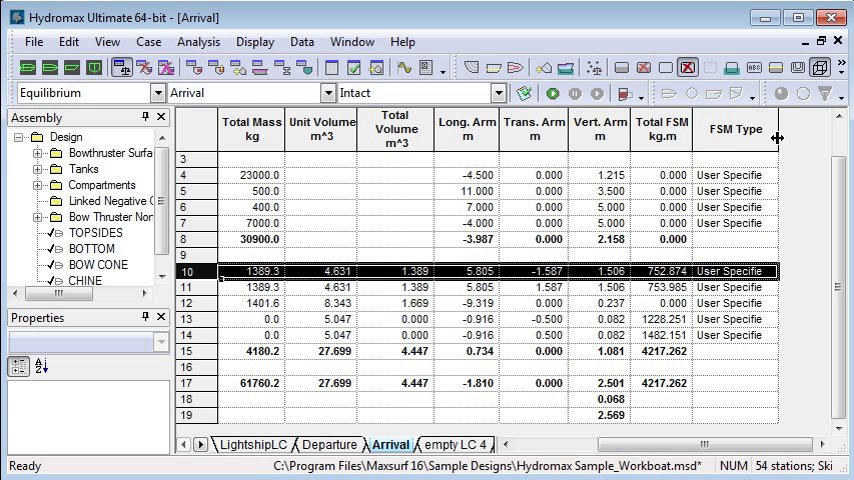
left_click(736, 272)
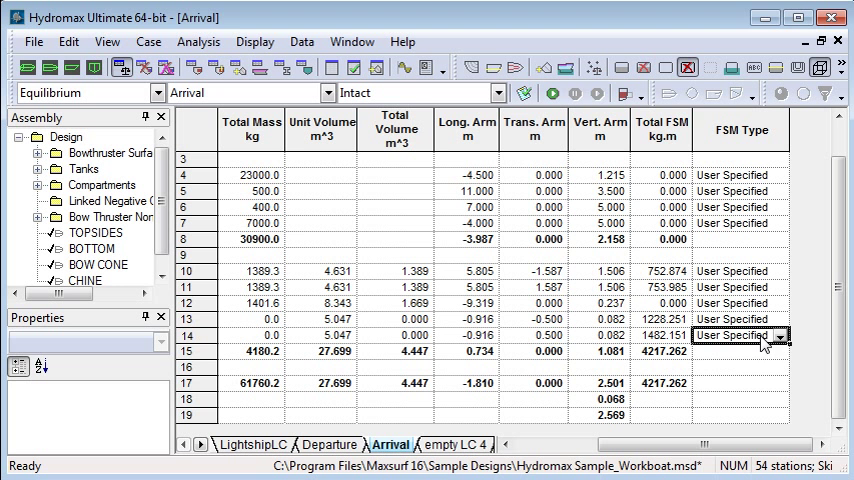
left_click(780, 336)
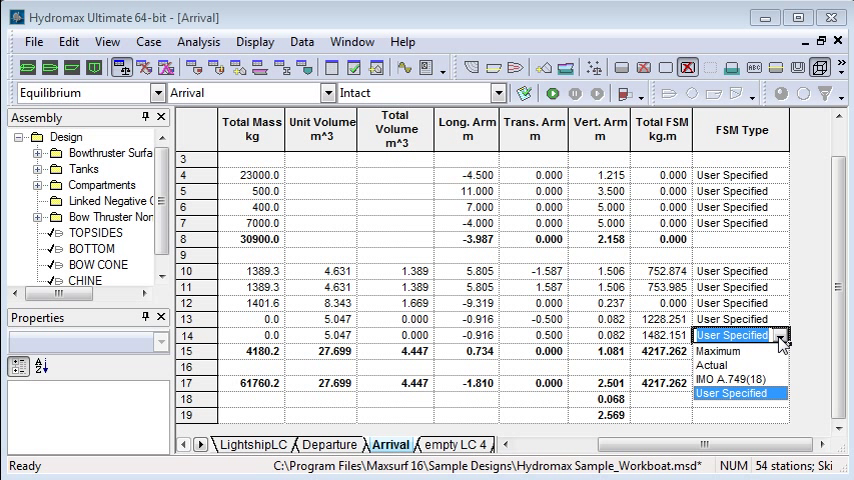
mouse_move(752, 358)
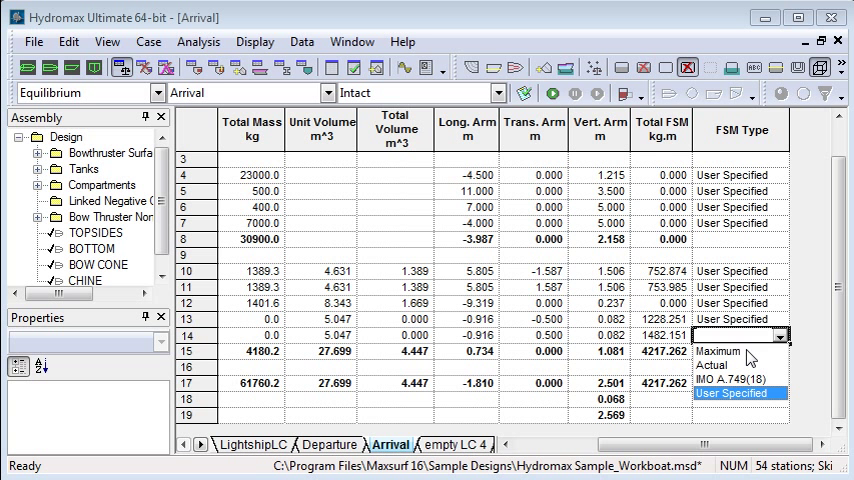
left_click(732, 336)
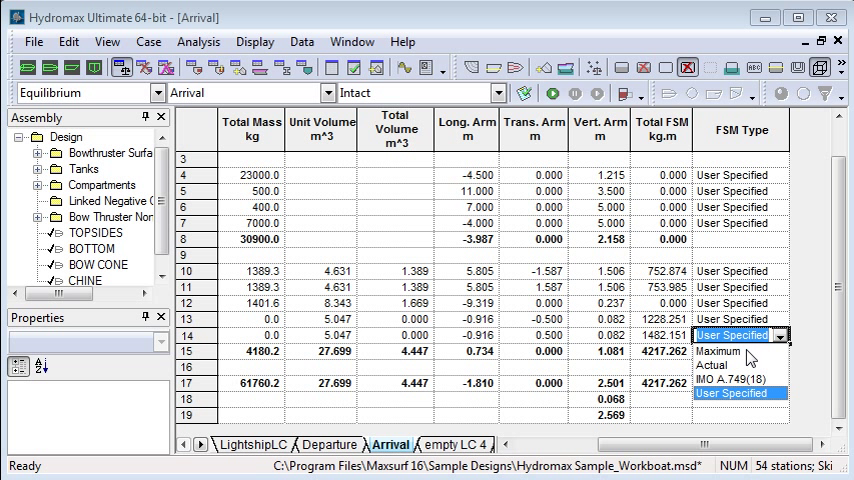
mouse_move(722, 368)
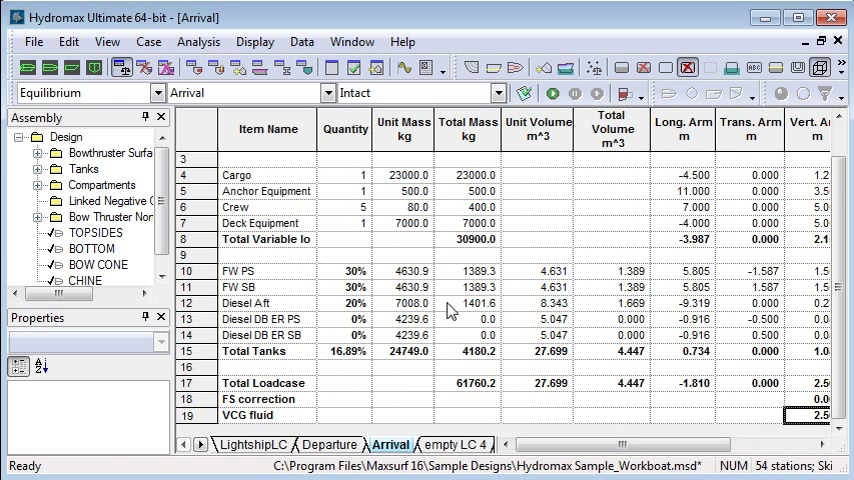
mouse_move(256, 190)
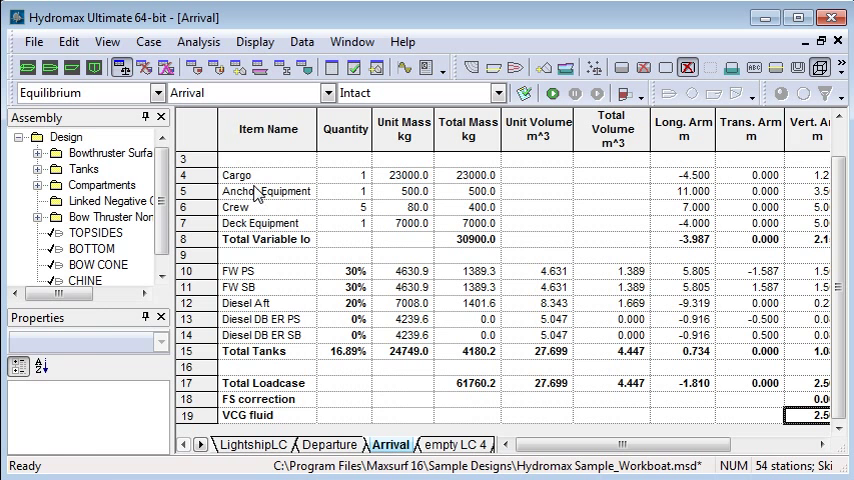
- Enable colour coding of load case items with tanks shown in their fluid colours
left_click(108, 40)
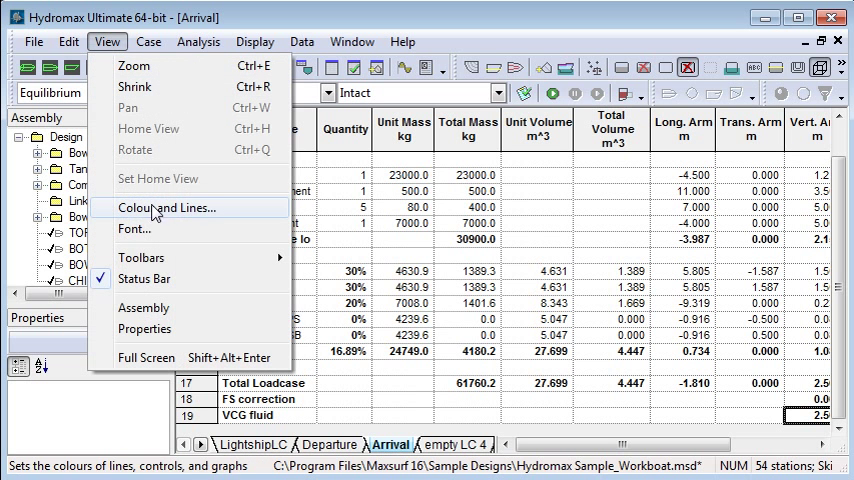
left_click(166, 208)
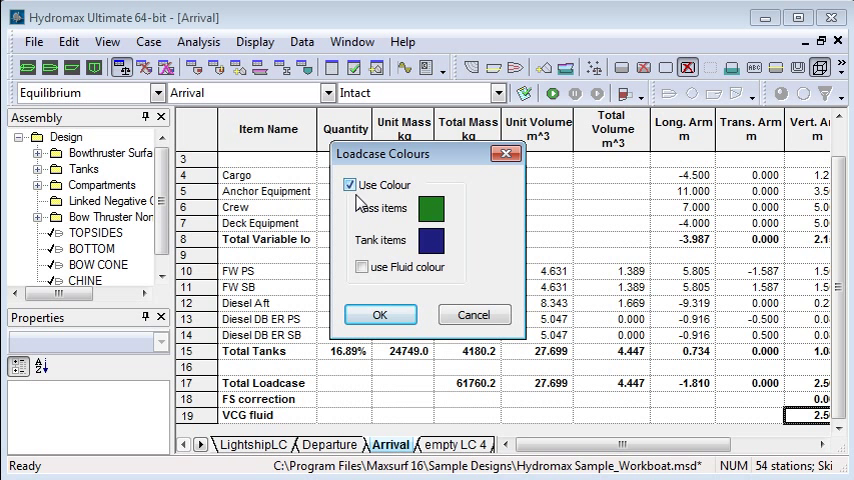
left_click(362, 268)
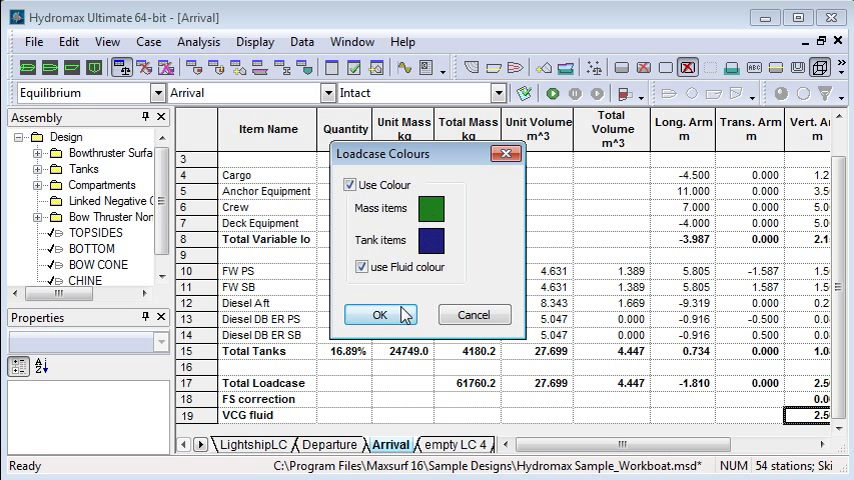
left_click(380, 314)
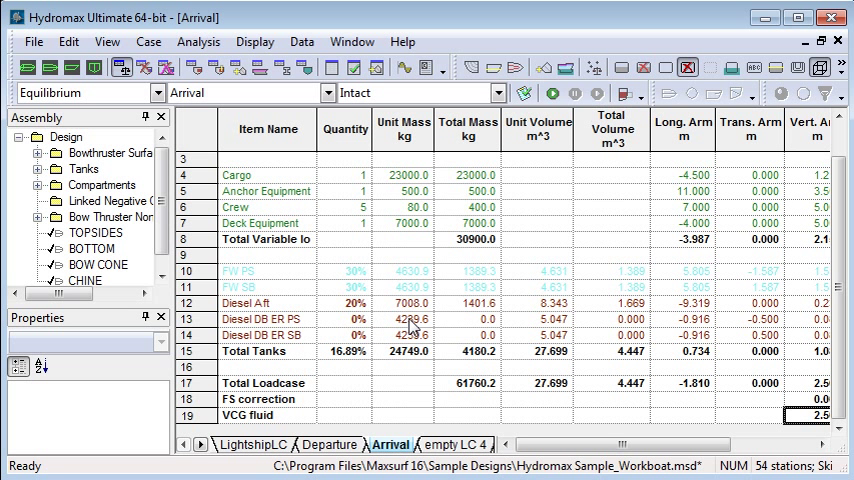
- Show the load masses in the profile view
left_click(344, 272)
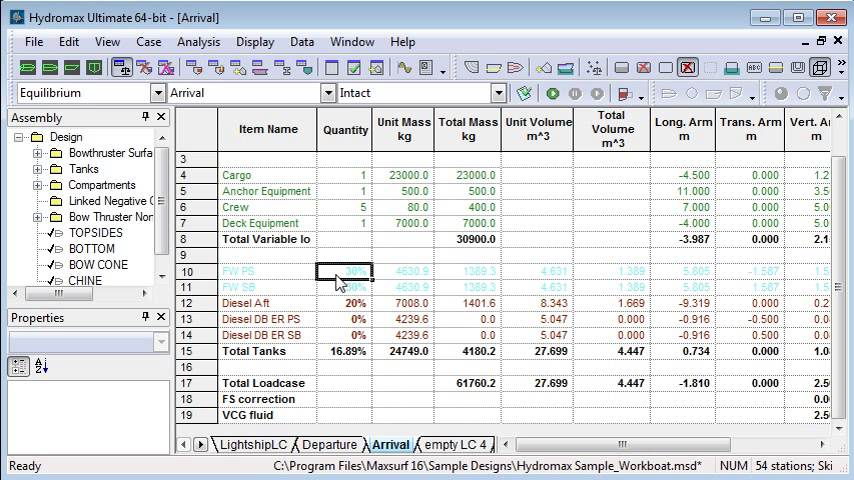
left_click(344, 304)
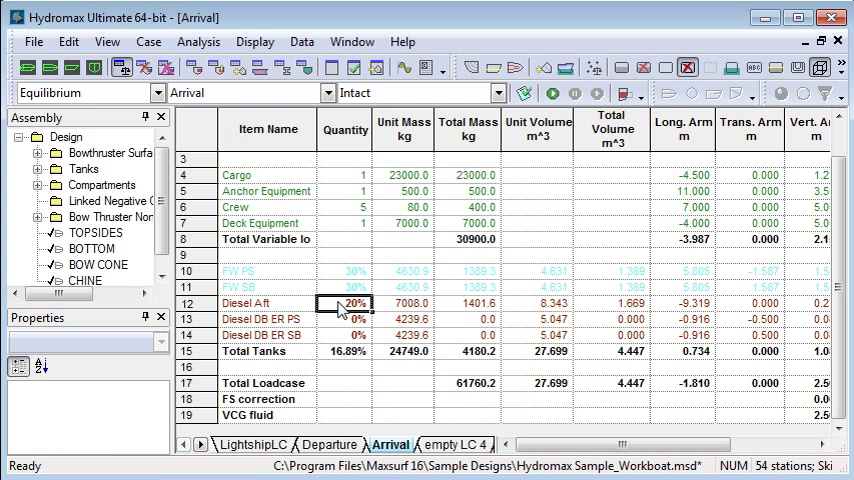
left_click(72, 68)
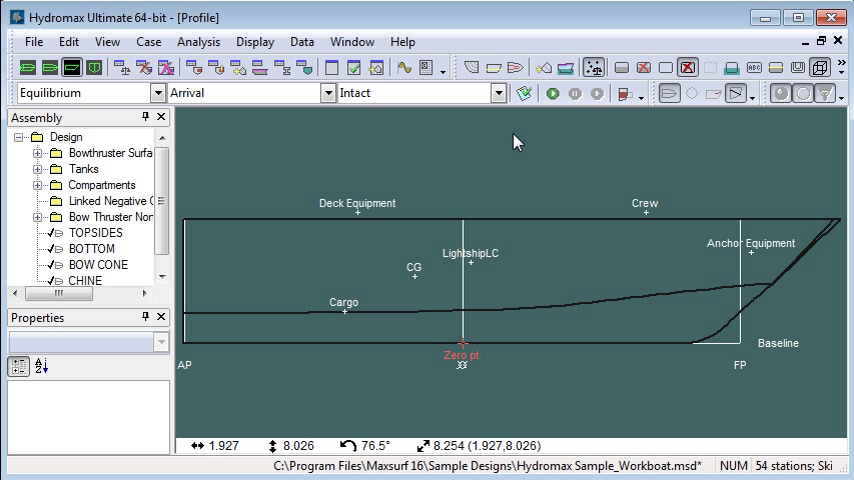
left_click(500, 92)
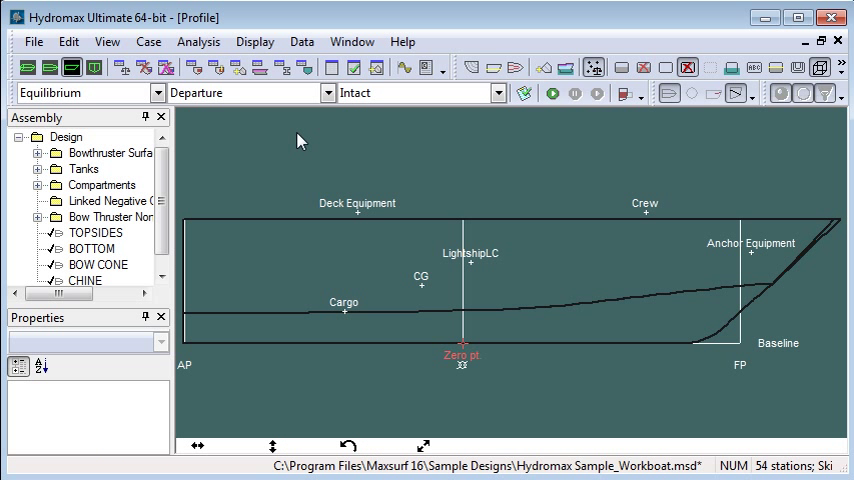
left_click(328, 92)
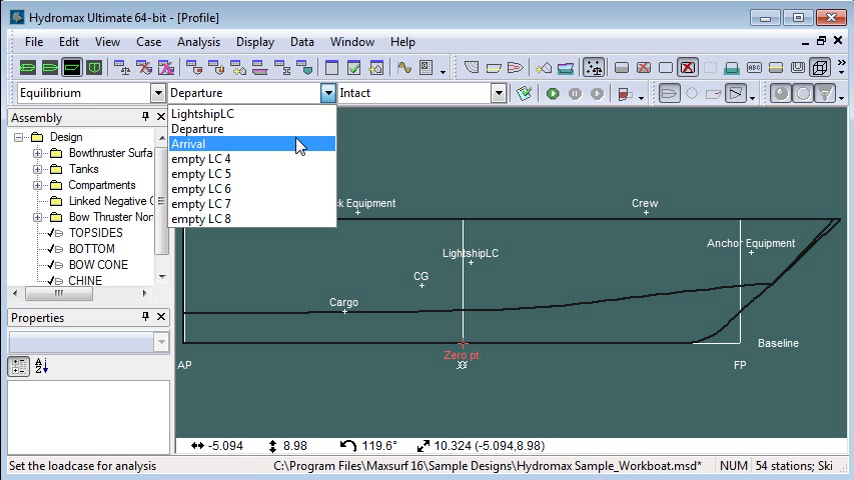
left_click(188, 144)
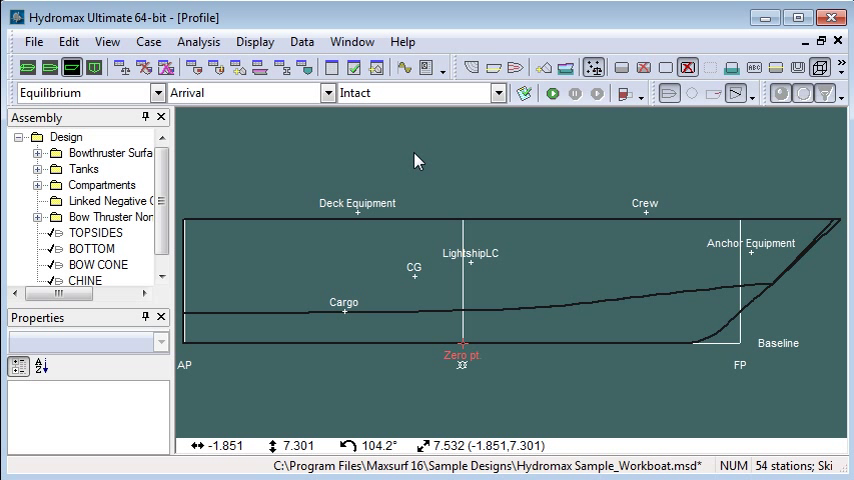